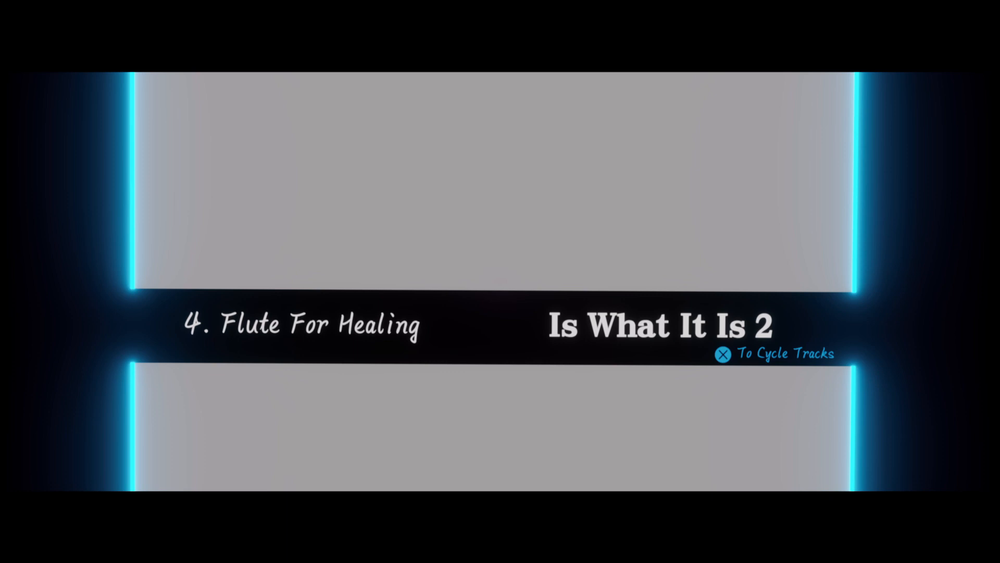
click(722, 353)
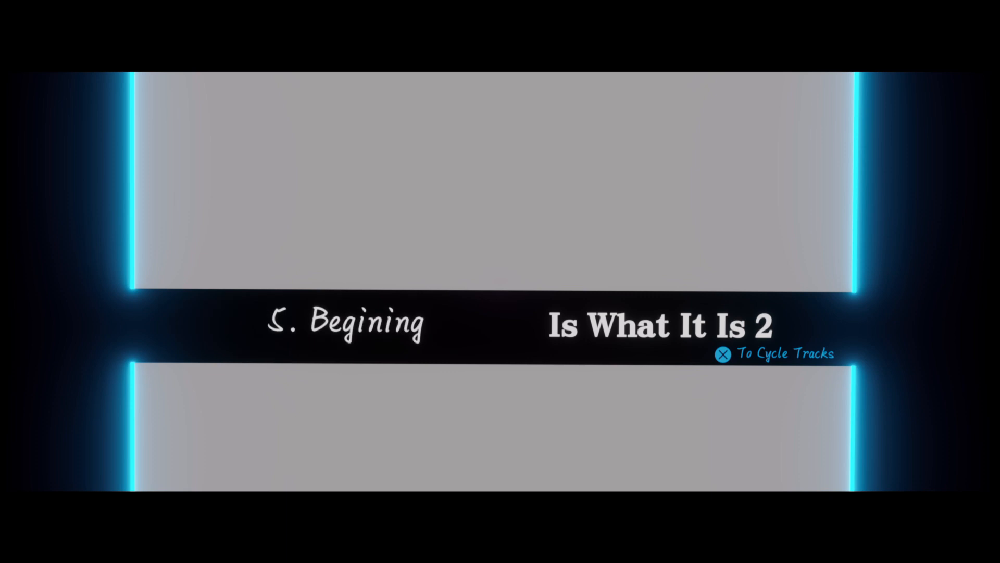